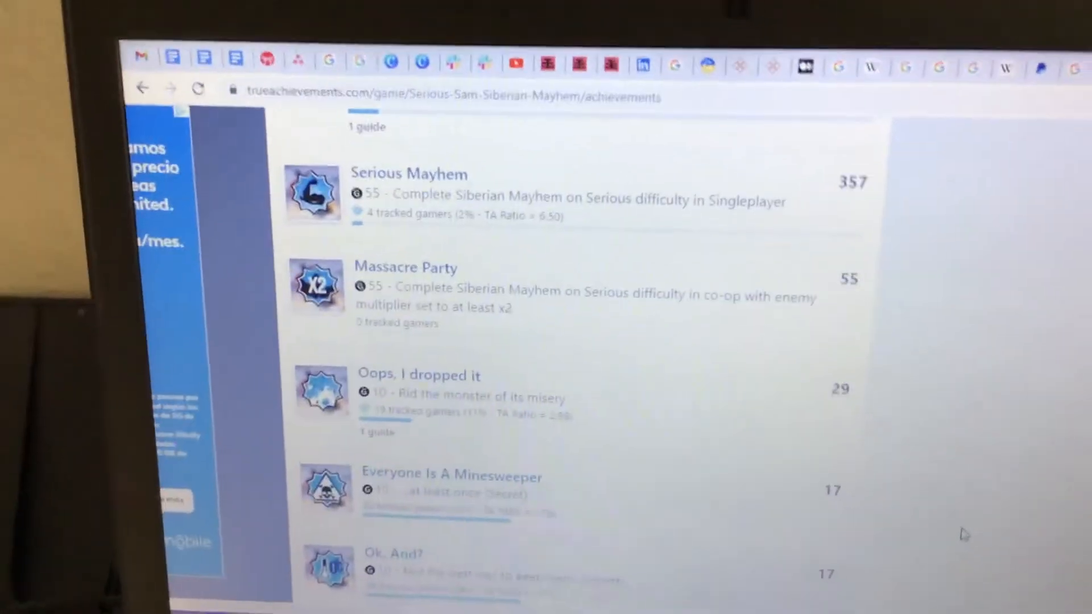
pyautogui.scroll(-3)
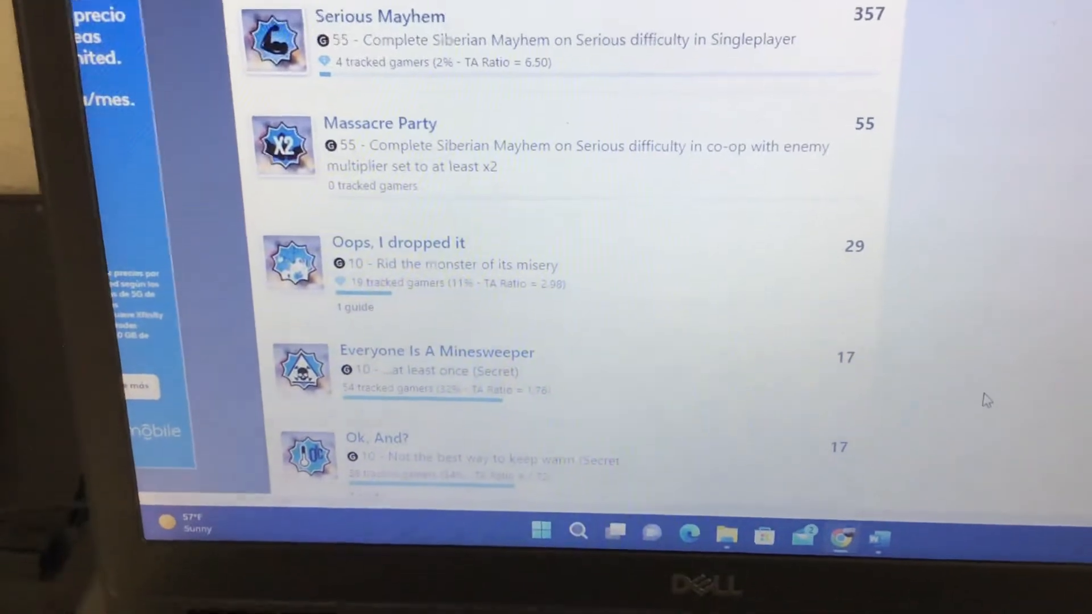
pyautogui.scroll(-3)
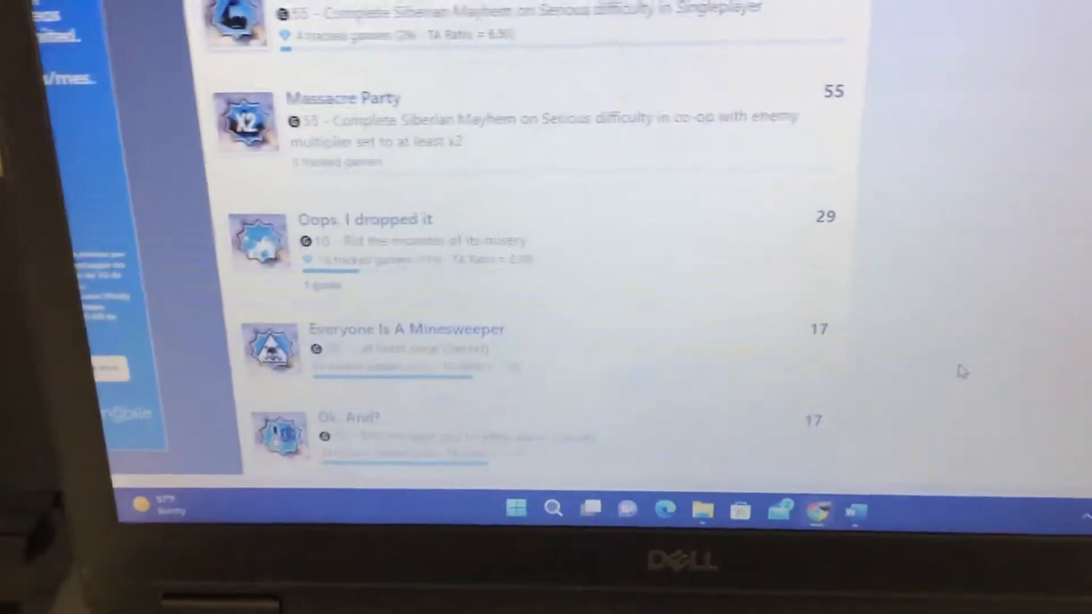
pyautogui.scroll(3)
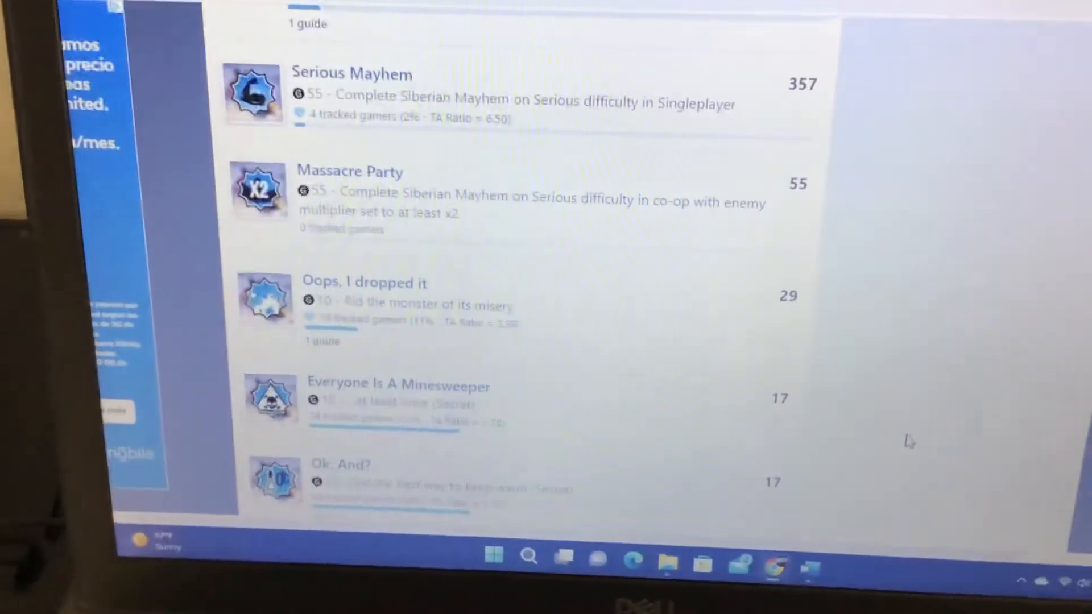
pyautogui.scroll(3)
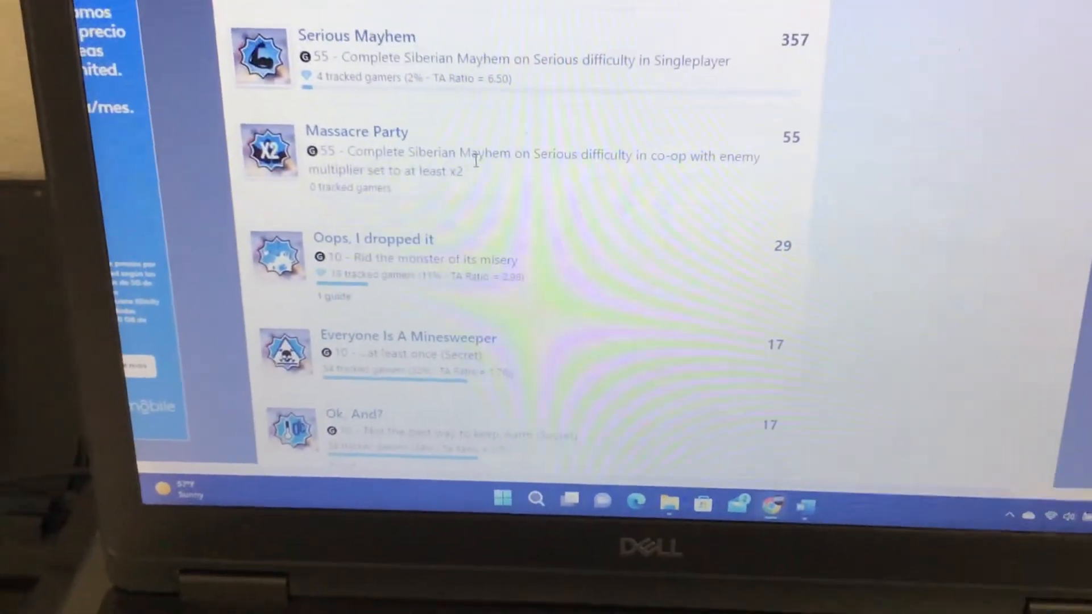
pyautogui.scroll(3)
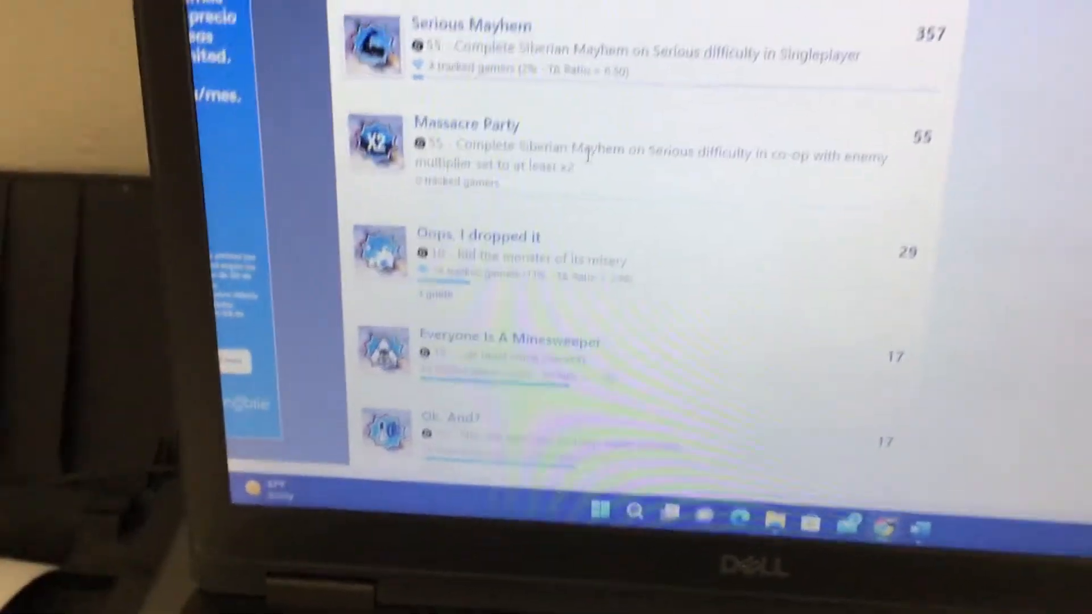
pyautogui.scroll(3)
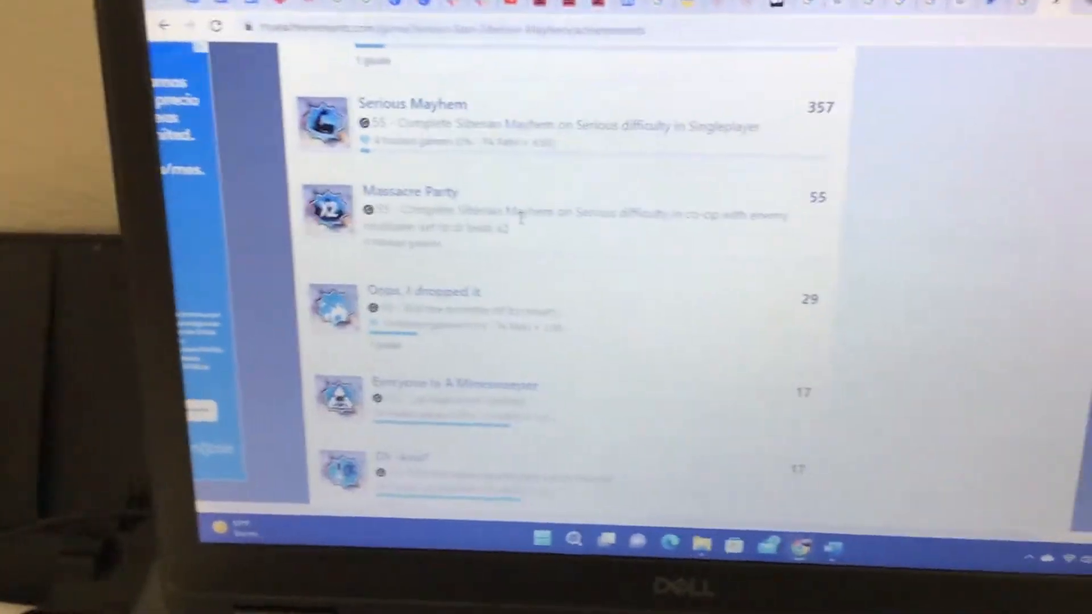
pyautogui.scroll(-3)
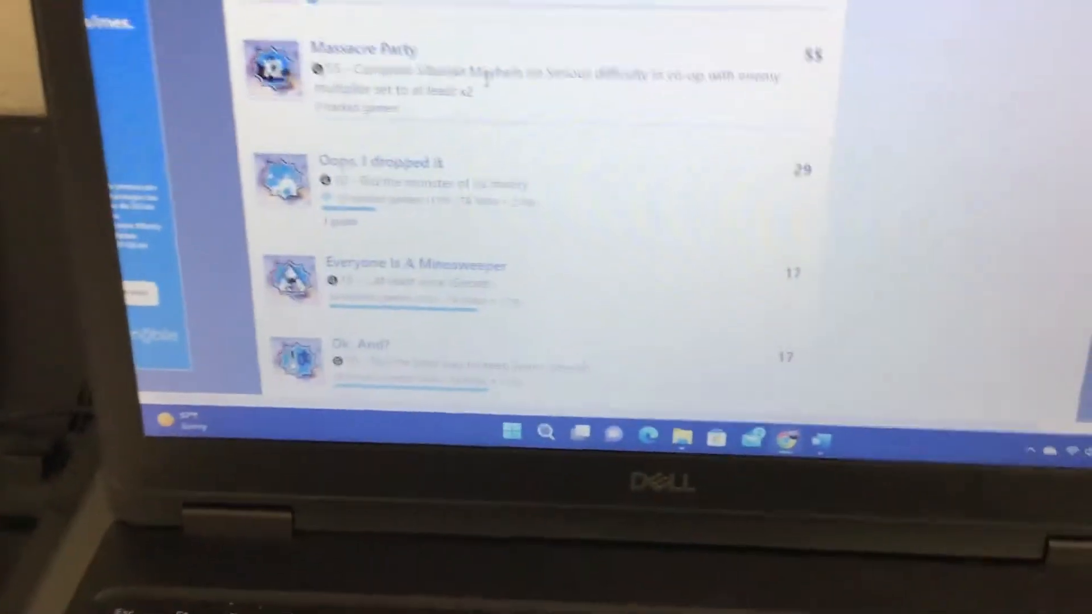
pyautogui.scroll(3)
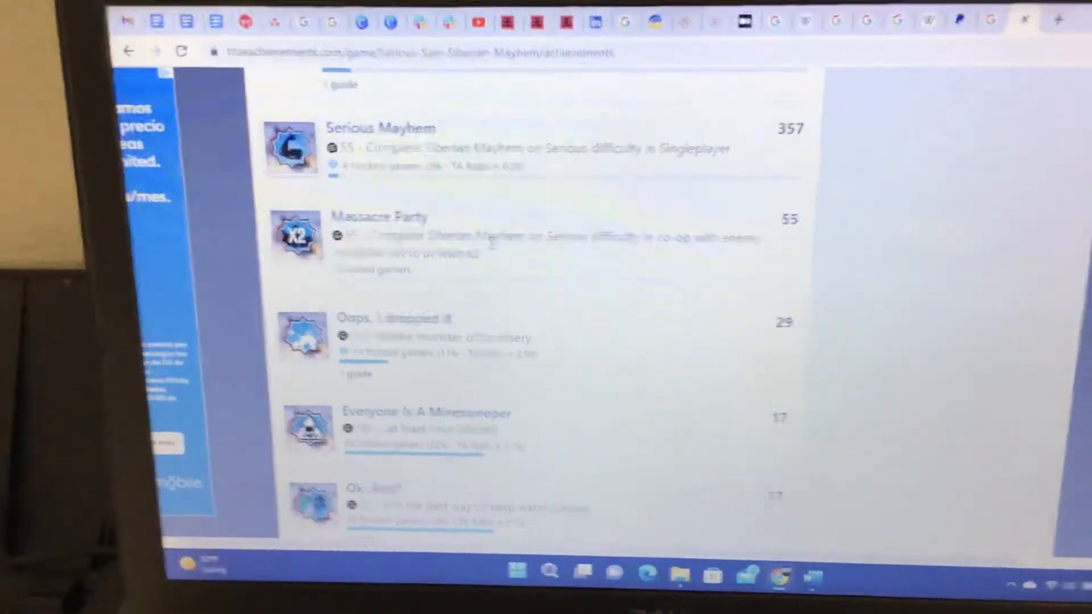